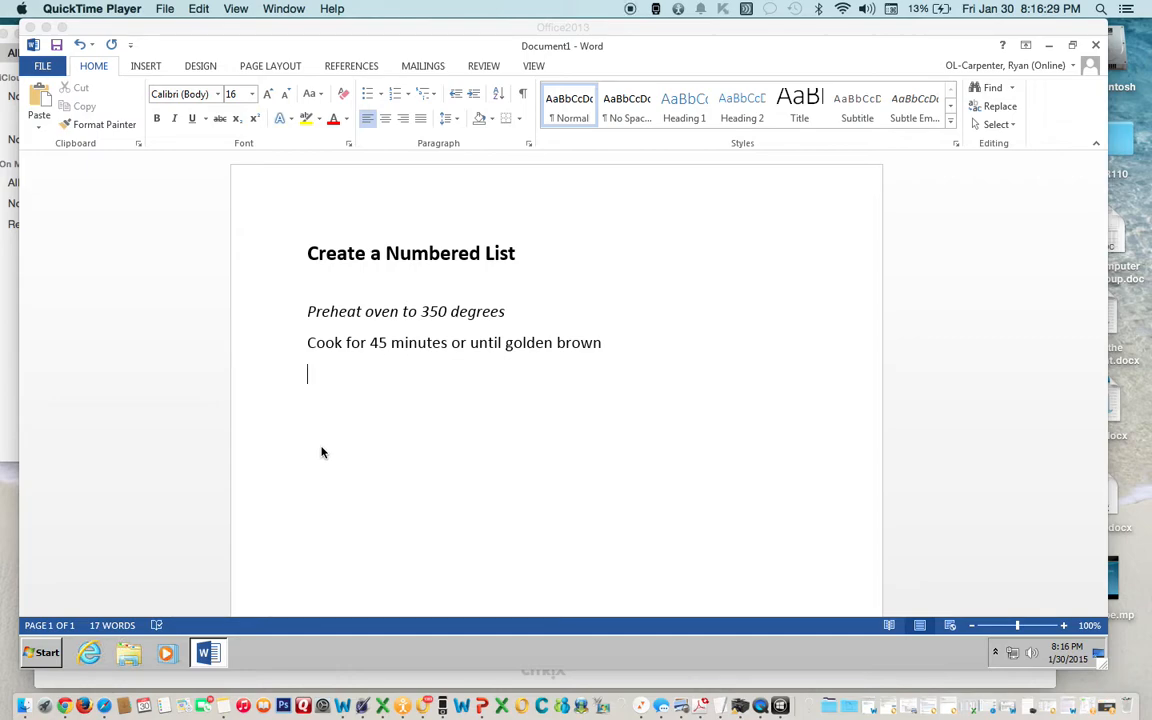
{"action": "mouse_move", "coordinate": [312, 316]}
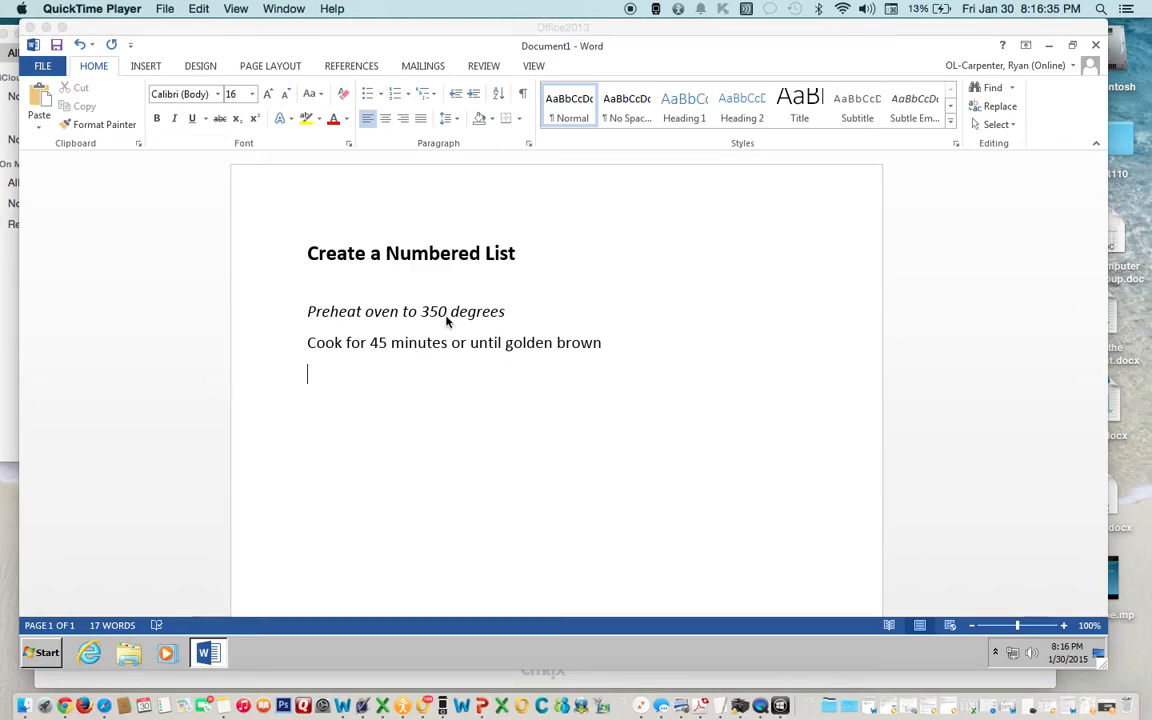
{"action": "mouse_move", "coordinate": [354, 368]}
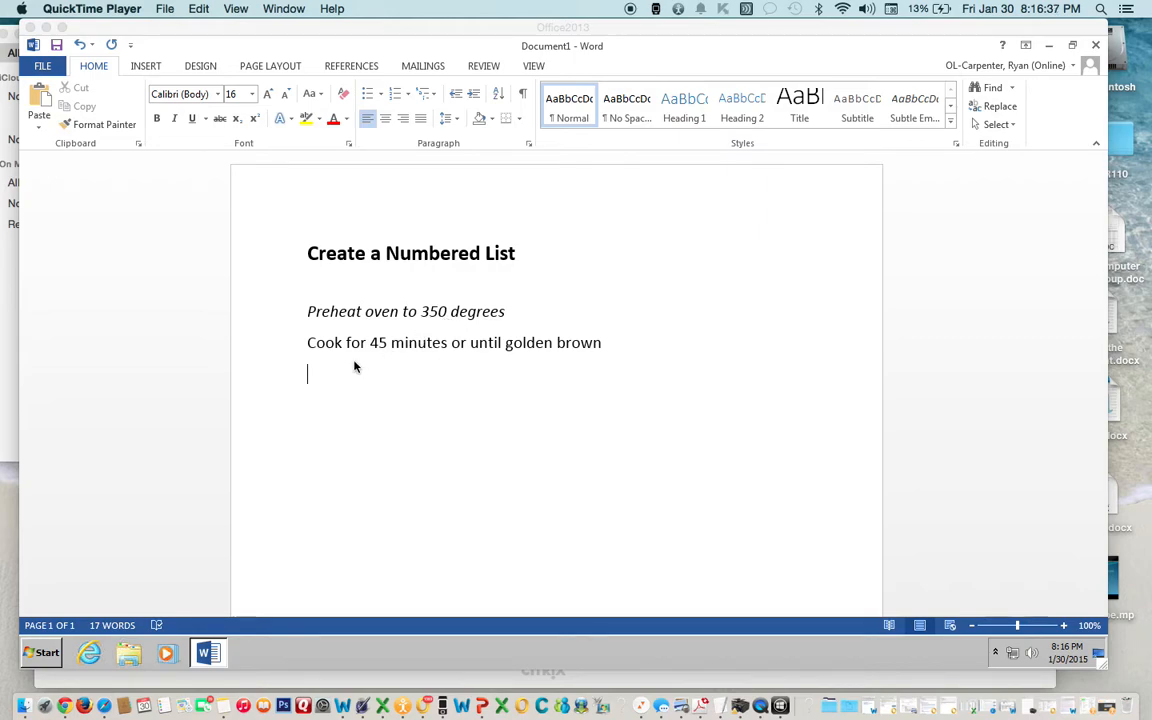
- Write the third step 'Let it cool for 10 minutes' on the line below the cooking step
{"action": "type", "text": "Le"}
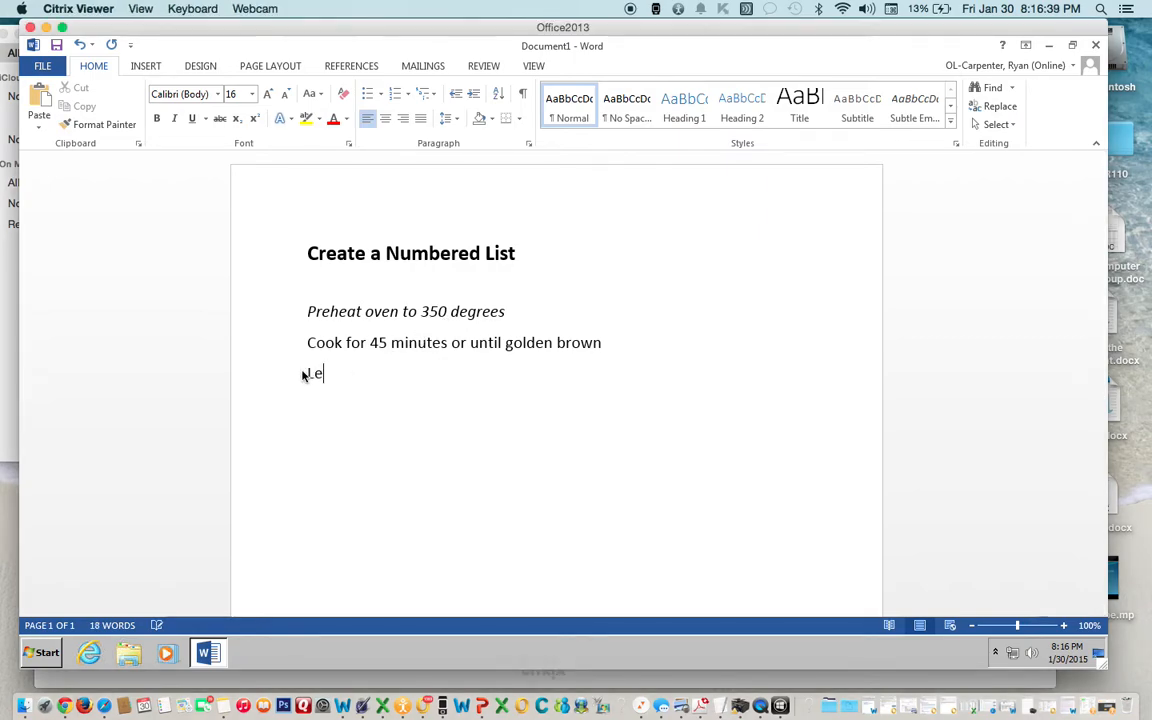
{"action": "type", "text": "t it co"}
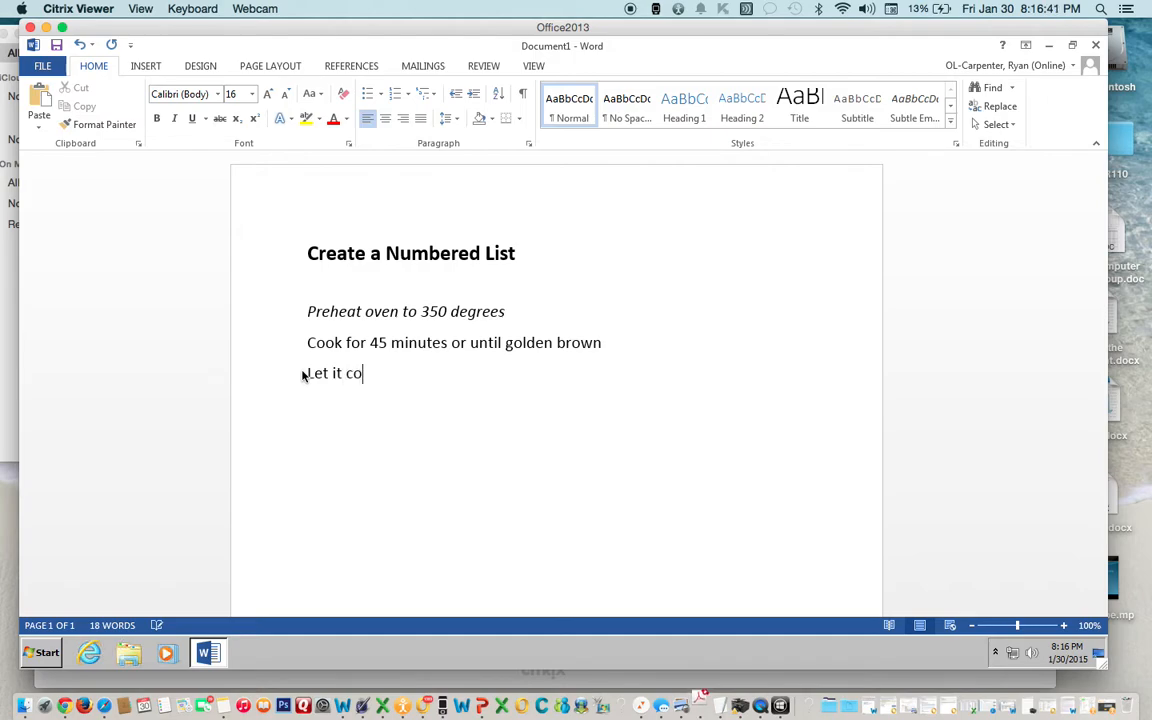
{"action": "type", "text": "ol for"}
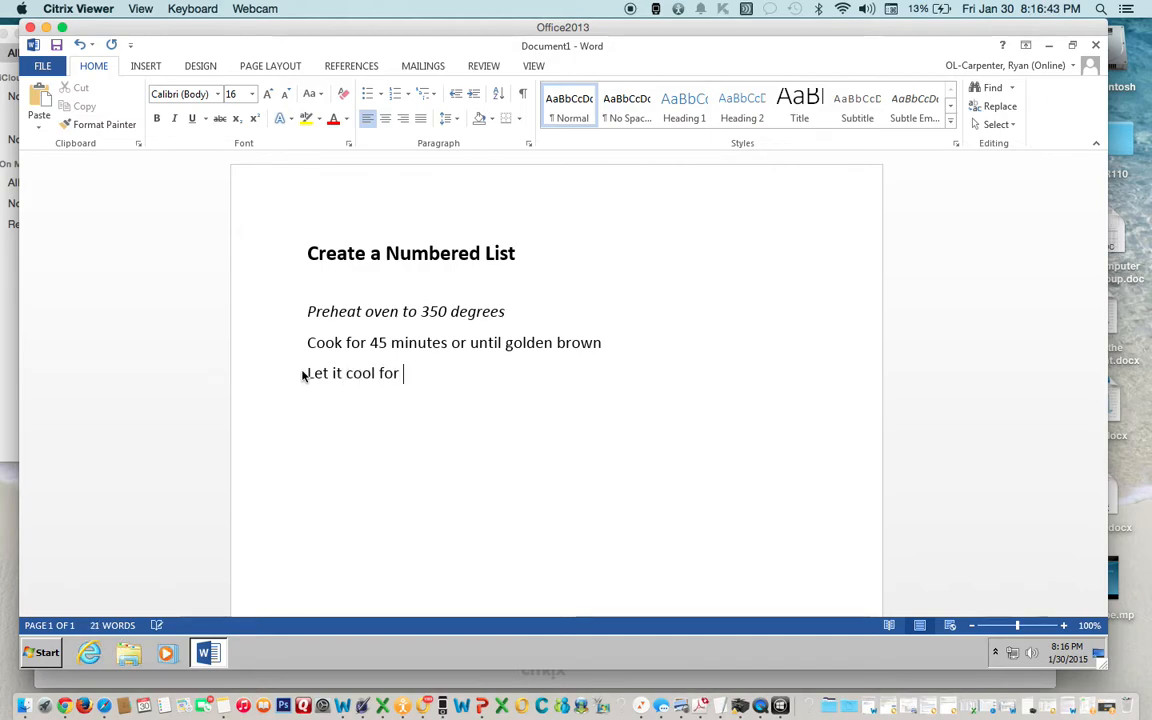
{"action": "type", "text": "10 minut"}
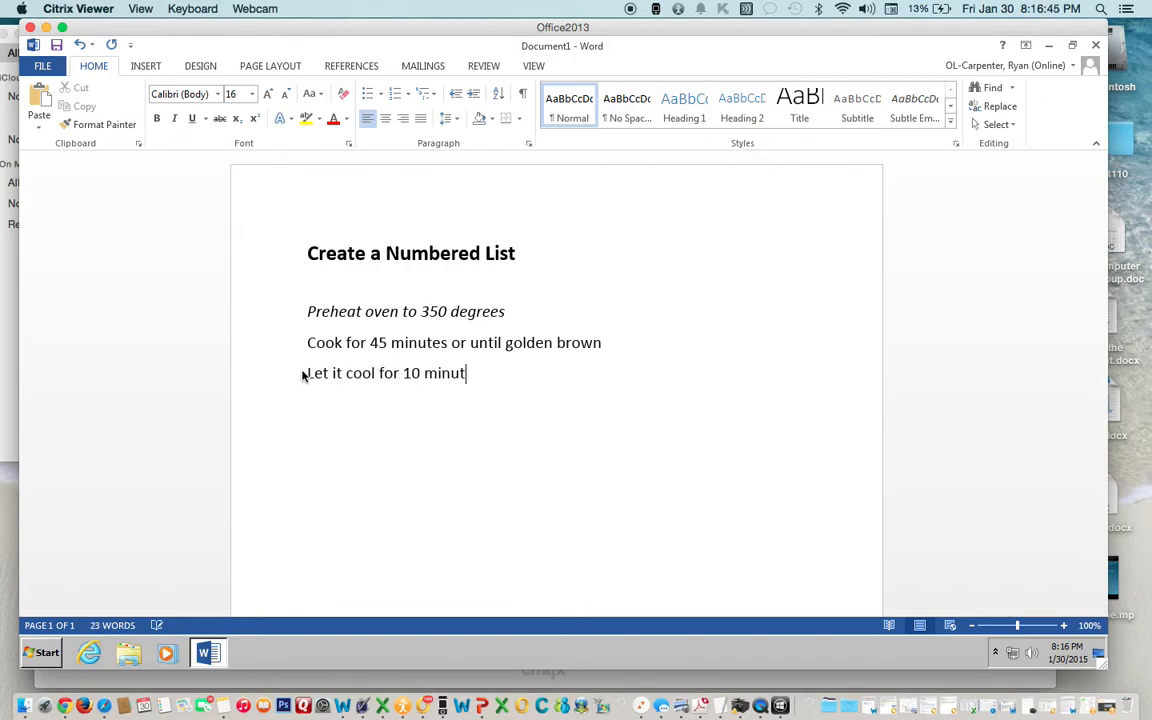
{"action": "type", "text": "es"}
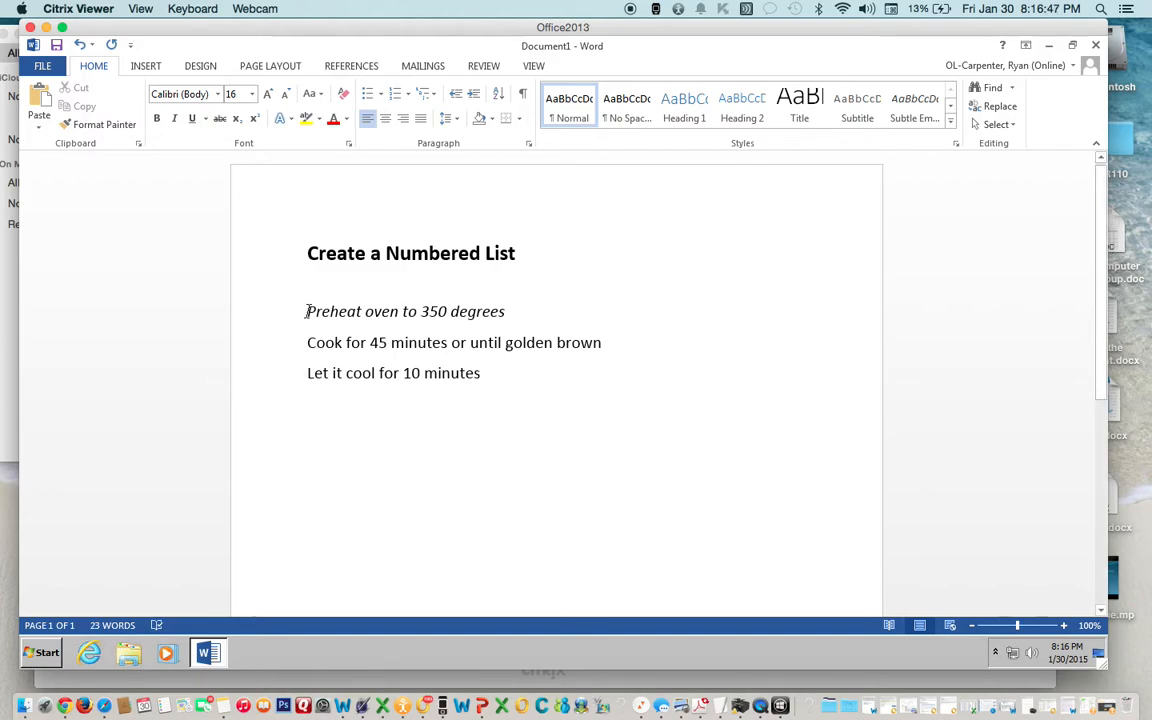
- Select the three recipe lines from 'Preheat oven' through 'Let it cool for 10 minutes'
{"action": "left_click_drag", "start_coordinate": [308, 312], "coordinate": [480, 374]}
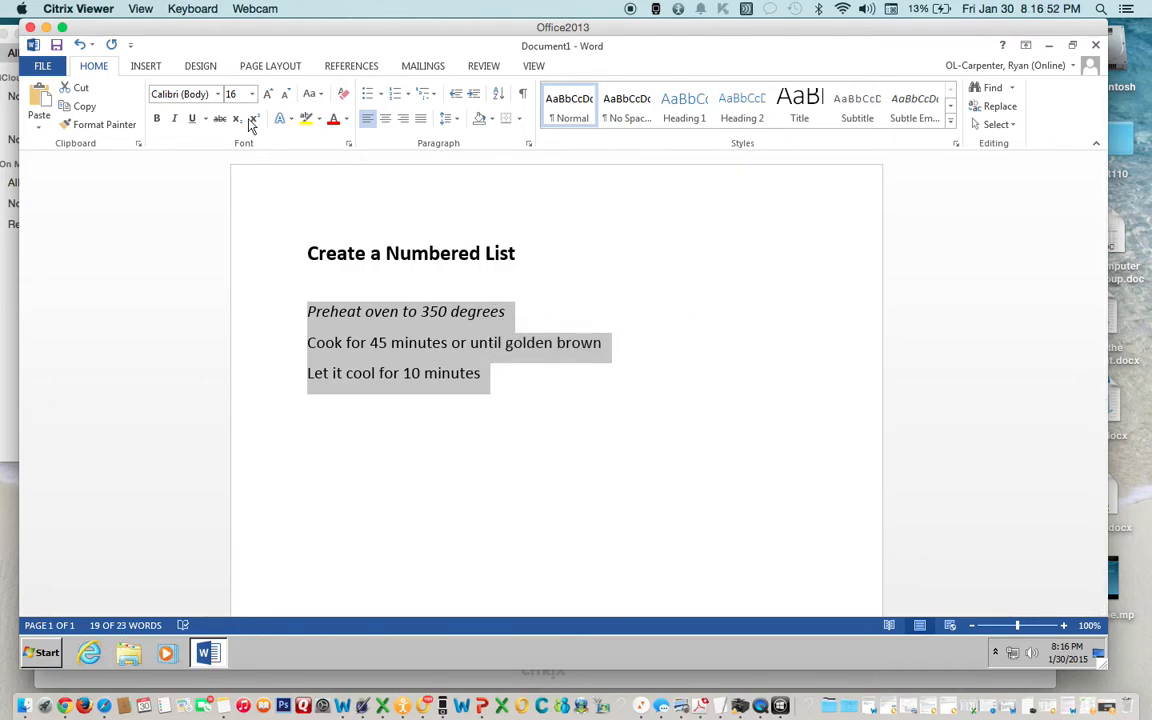
{"action": "mouse_move", "coordinate": [450, 150]}
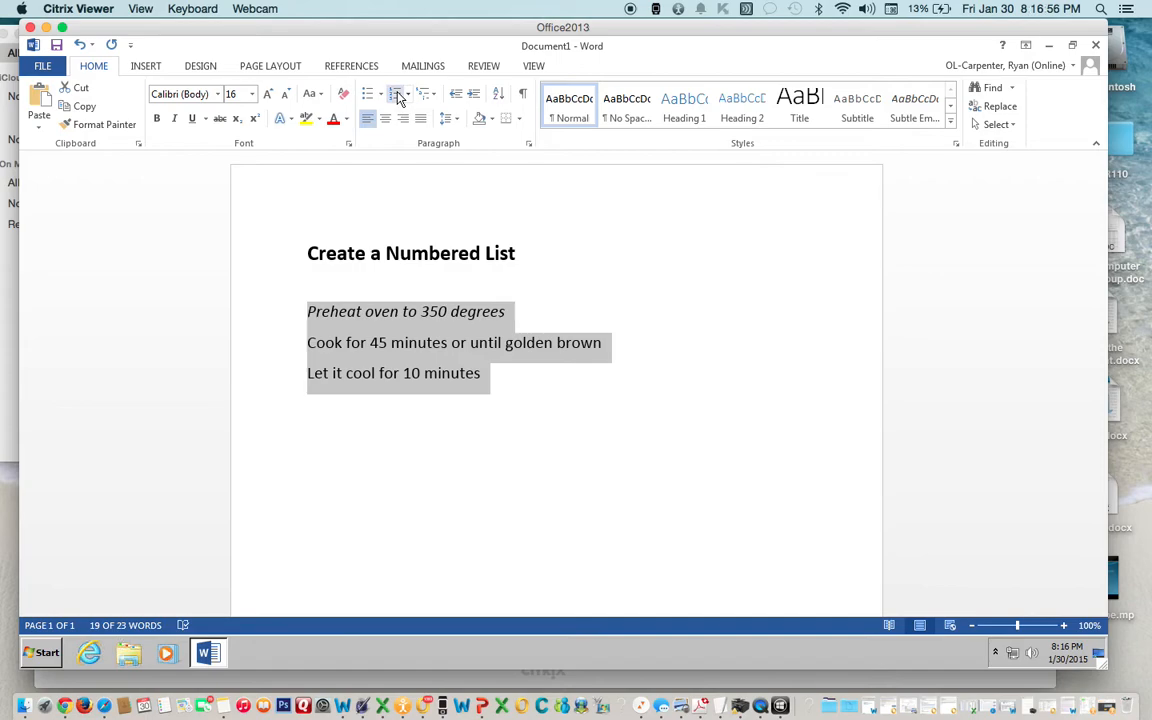
{"action": "mouse_move", "coordinate": [396, 94]}
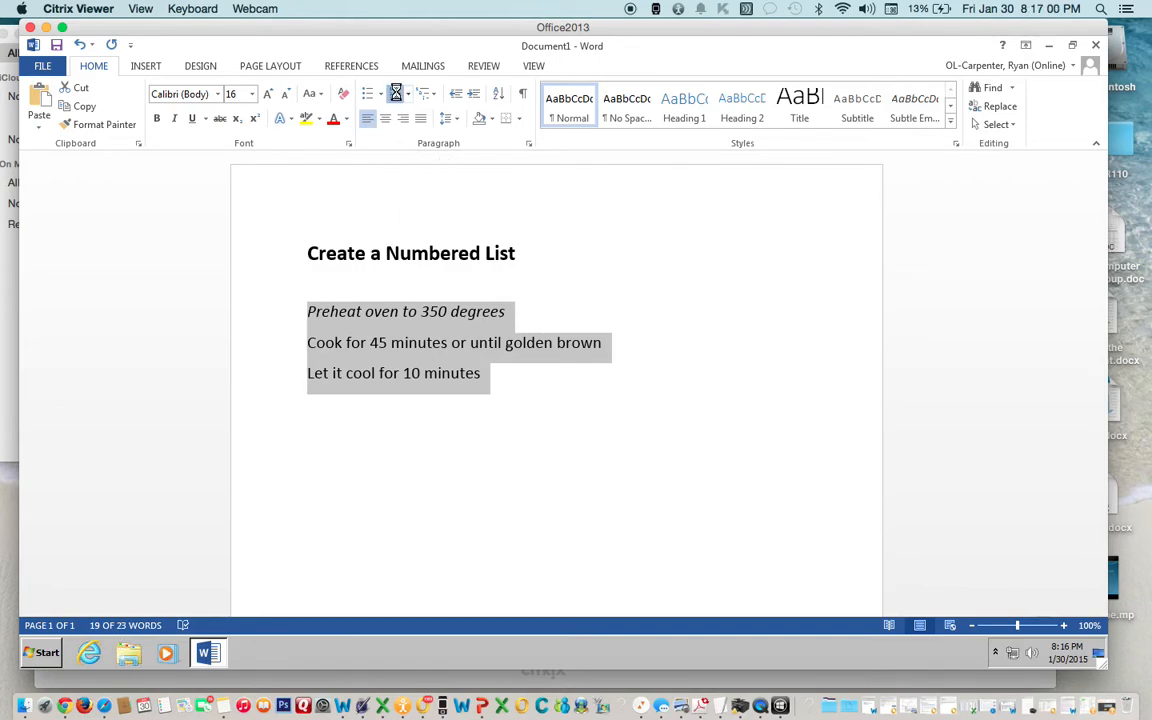
- Apply Numbering so the three steps become a 1-2-3 list, then clear the selection
{"action": "left_click", "coordinate": [396, 94]}
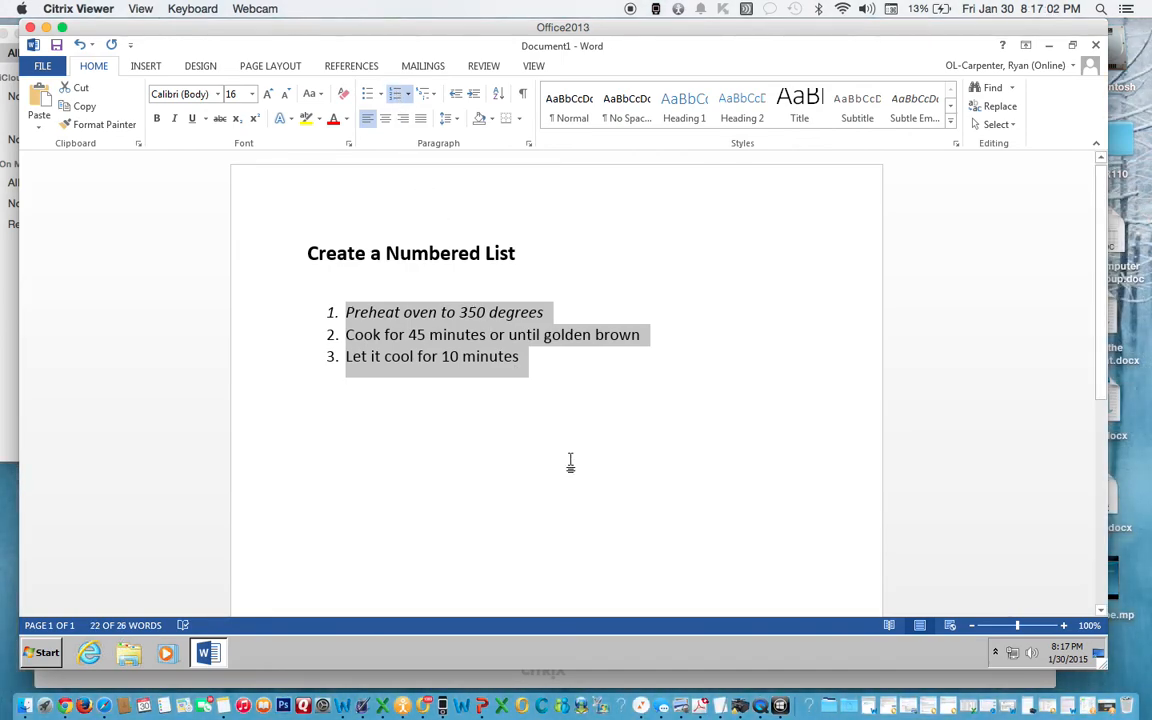
{"action": "left_click", "coordinate": [520, 356]}
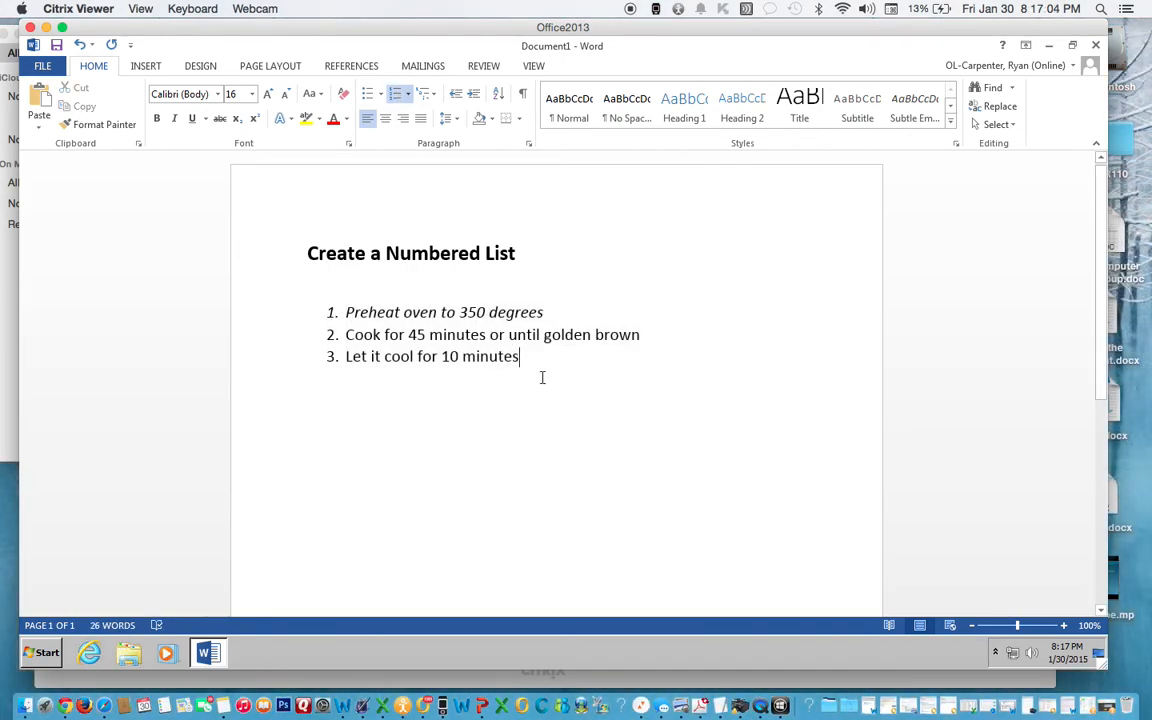
{"action": "mouse_move", "coordinate": [568, 452]}
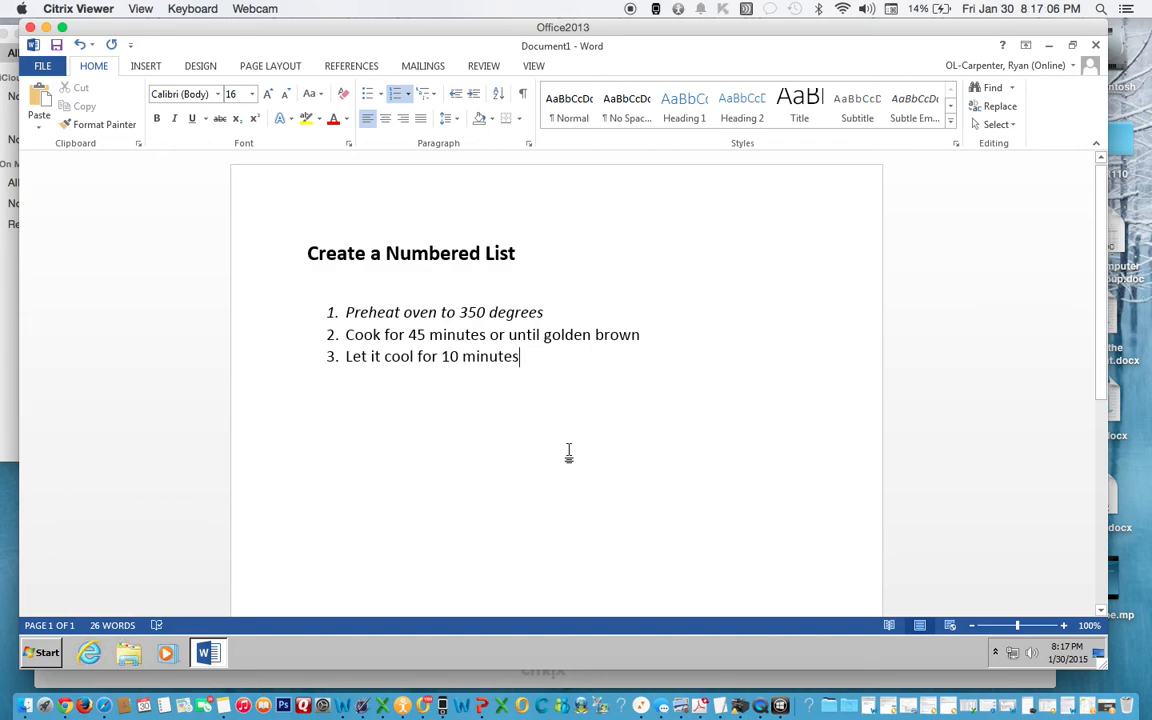